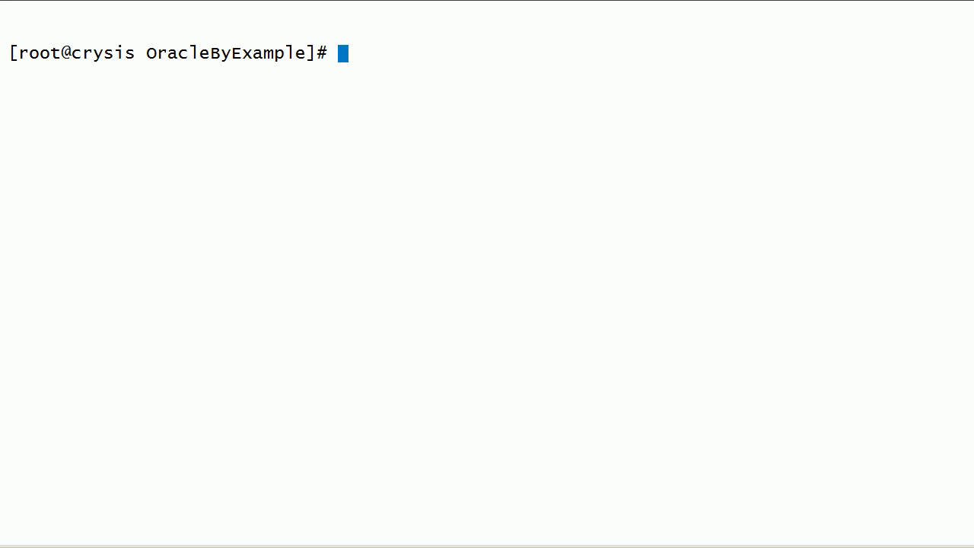
Run the date command to print the current system date and time.
{"action": "double_click", "coordinate": [103, 52]}
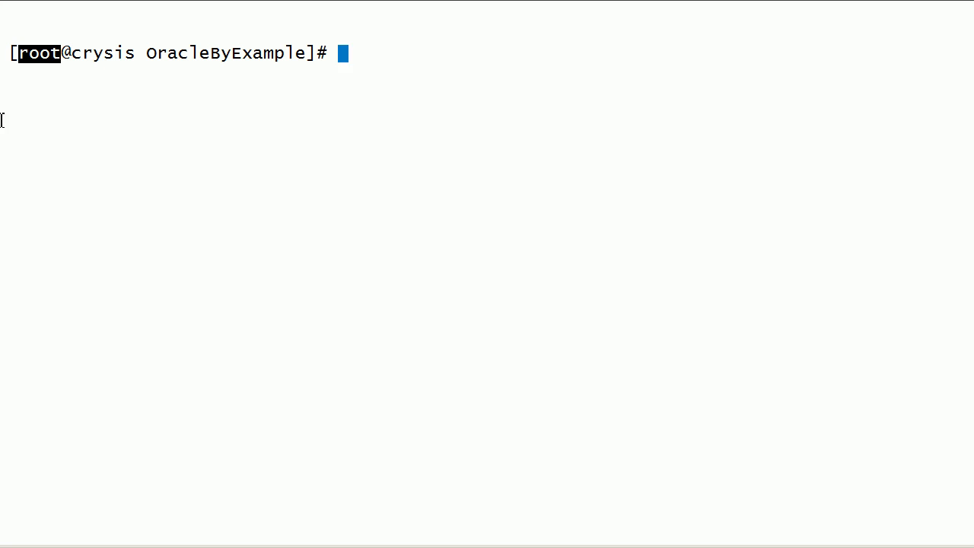
{"action": "type", "text": "date"}
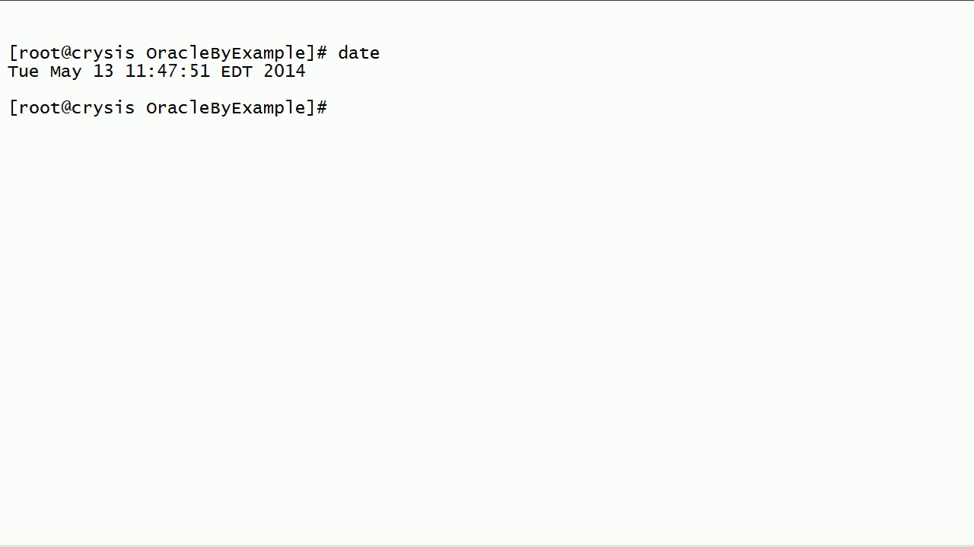
Cat the Oracle file under /etc, then clear the screen back to a fresh prompt.
{"action": "type", "text": "cat"}
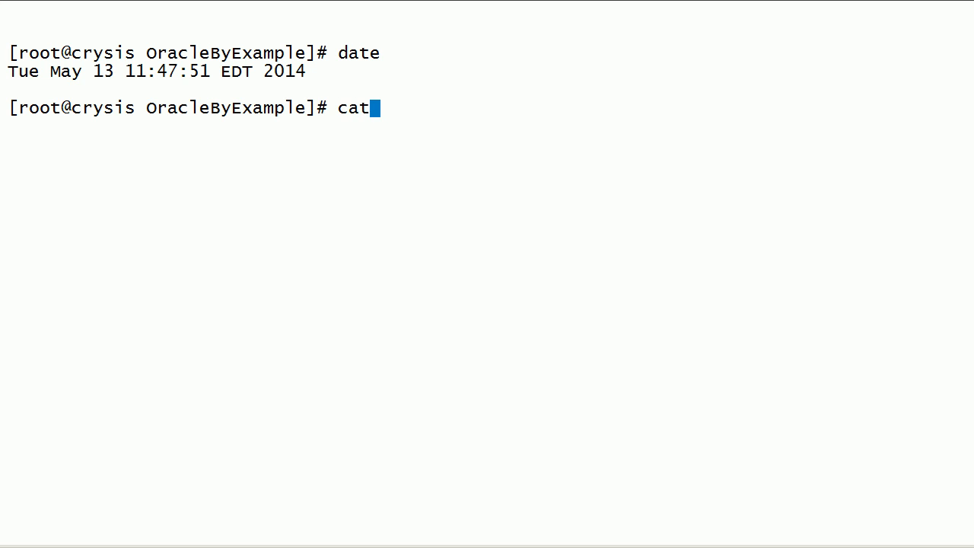
{"action": "type", "text": "/etc/ora"}
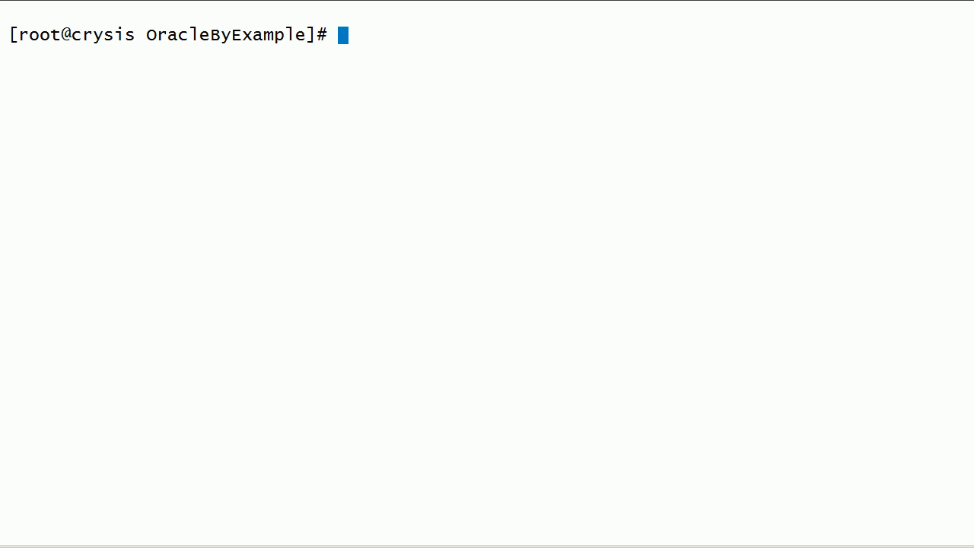
Type 'man oracleasm-update-driver' at the prompt without running it.
{"action": "type", "text": "man oracle"}
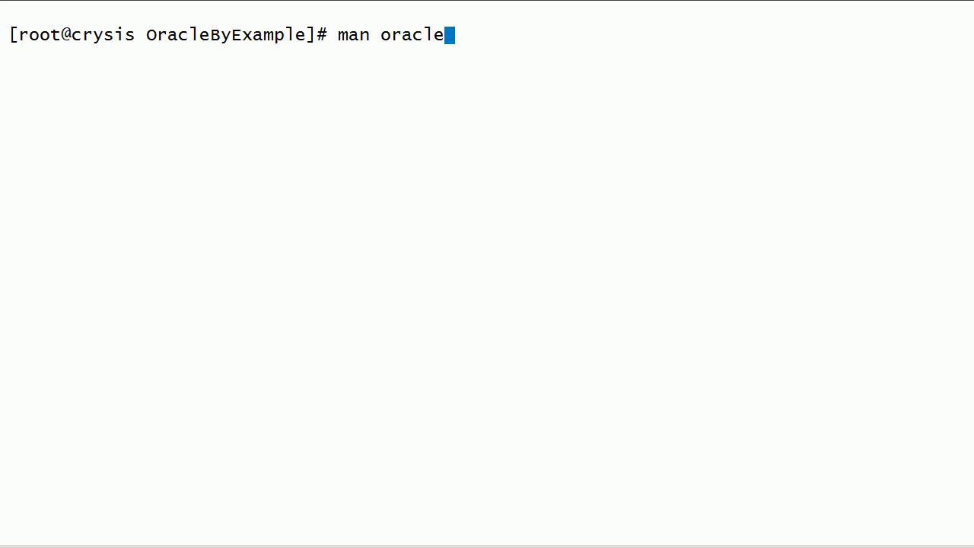
{"action": "type", "text": "asm-"}
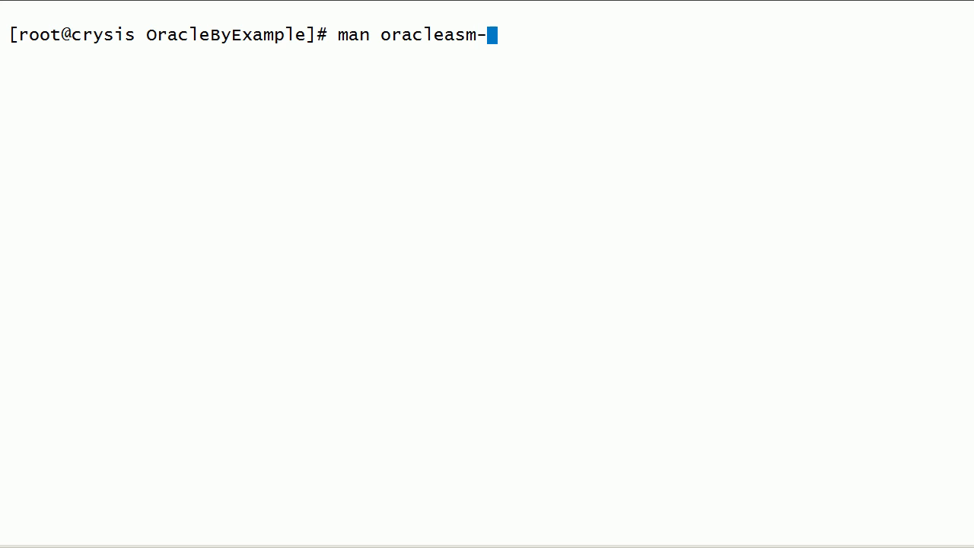
{"action": "type", "text": "update-d"}
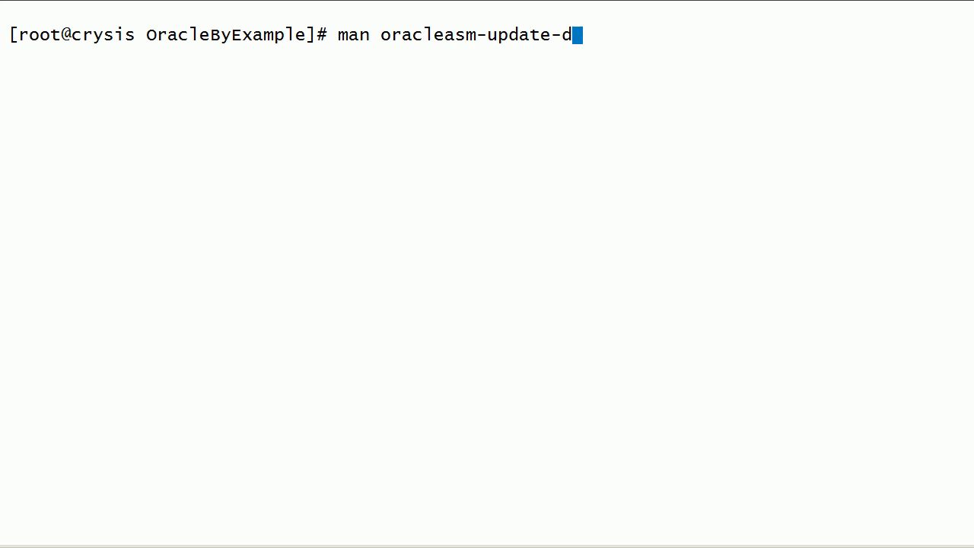
{"action": "type", "text": "river"}
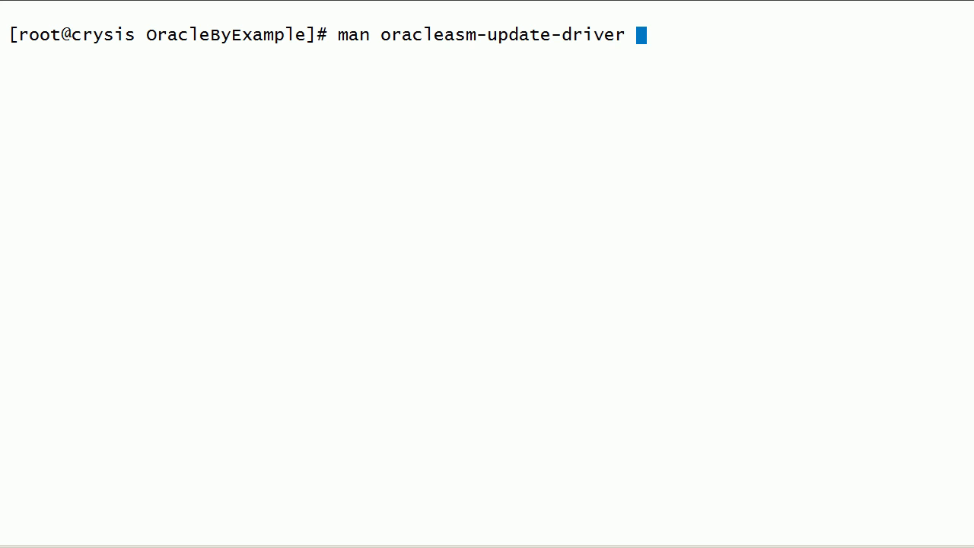
Read the oracleasm-update-driver man page to its end, then quit back to the prompt.
{"action": "key", "text": "Return"}
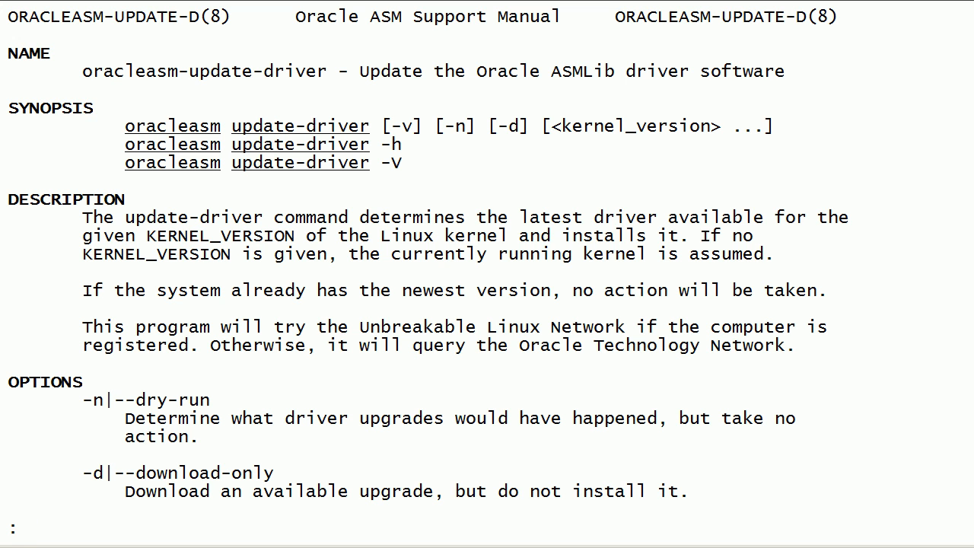
{"action": "scroll", "scroll_direction": "down", "scroll_amount": 3}
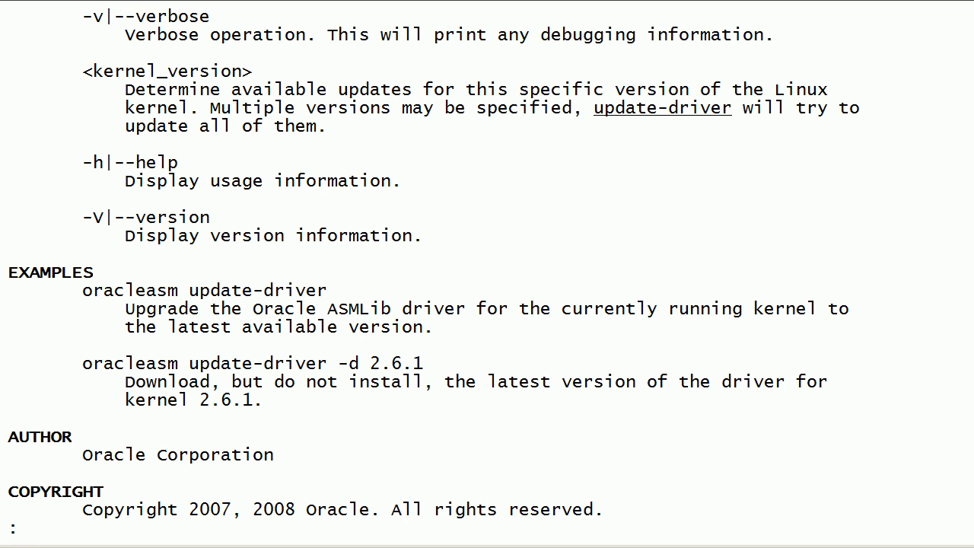
{"action": "key", "text": "q"}
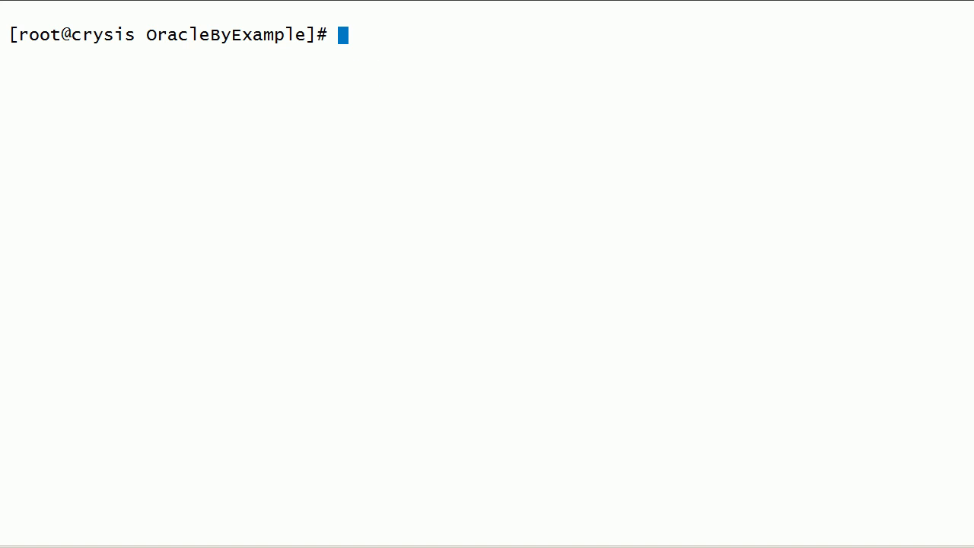
Type 'man oracleasm-exit' at the prompt without running it.
{"action": "type", "text": "man orac"}
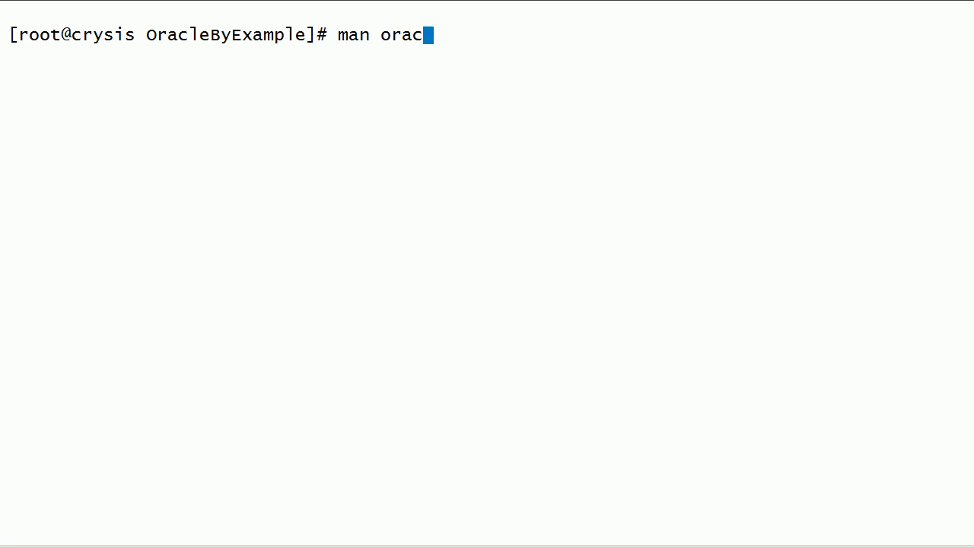
{"action": "type", "text": "leasm-e"}
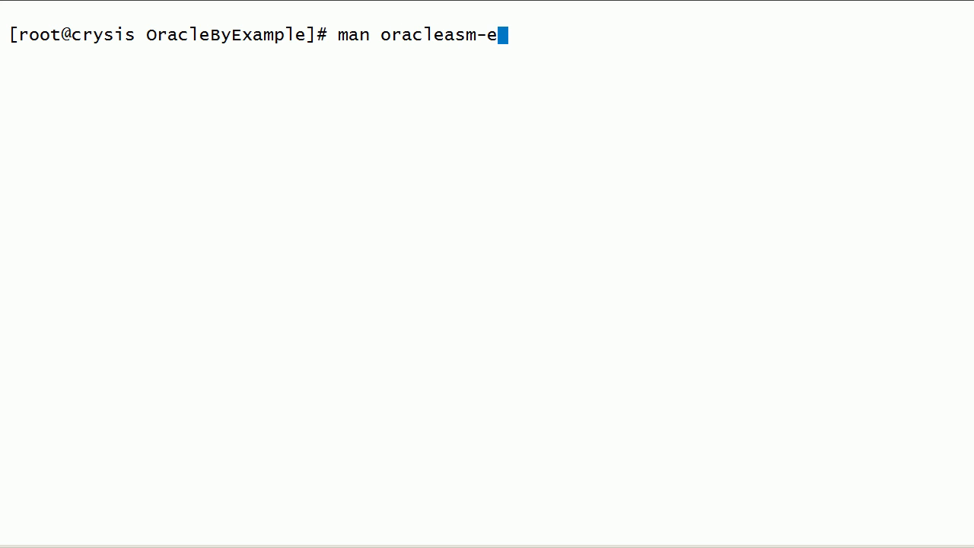
{"action": "type", "text": "xit"}
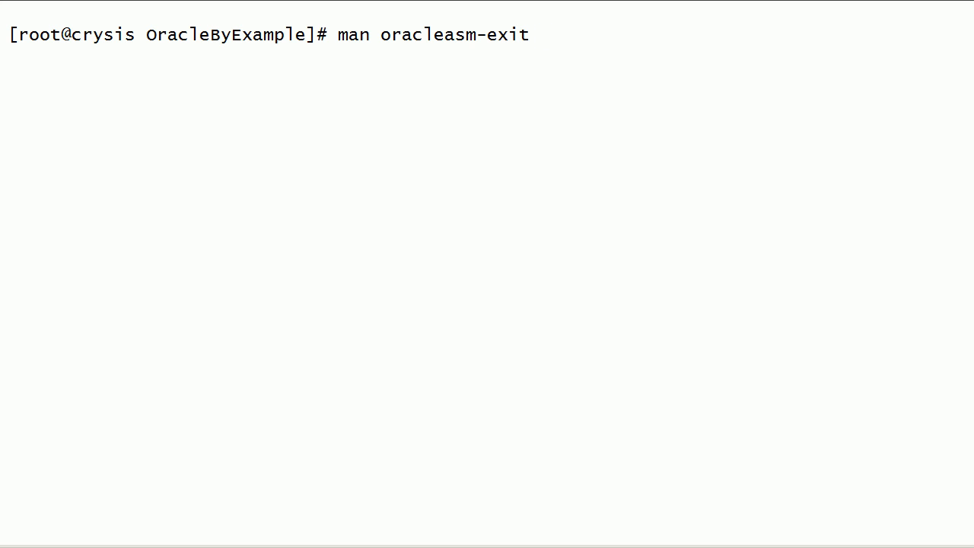
Run man oracleasm-exit to show its name, synopsis, description and options.
{"action": "key", "text": "Return"}
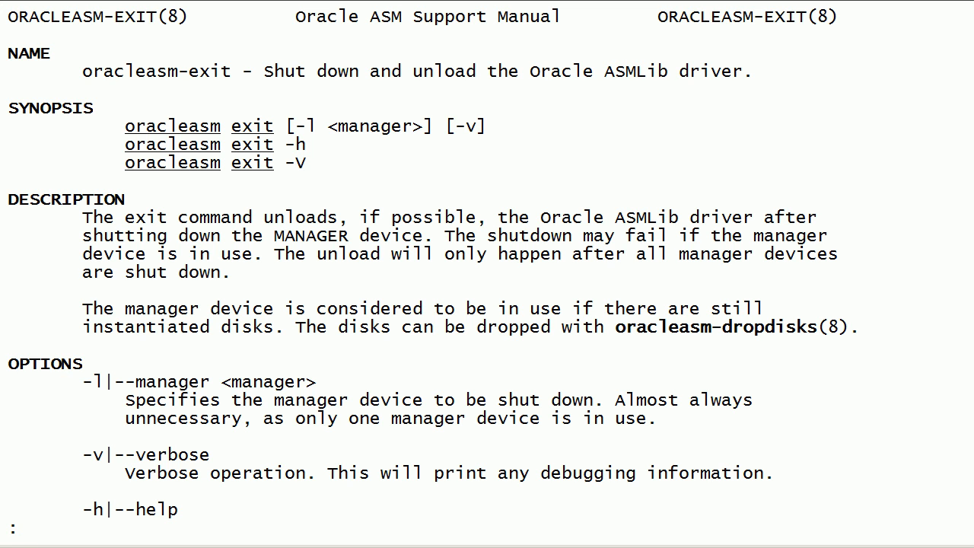
Quit the man page and run 'oracleasm status', highlighting ASM loaded and /dev/oracleasm mounted.
{"action": "key", "text": "q"}
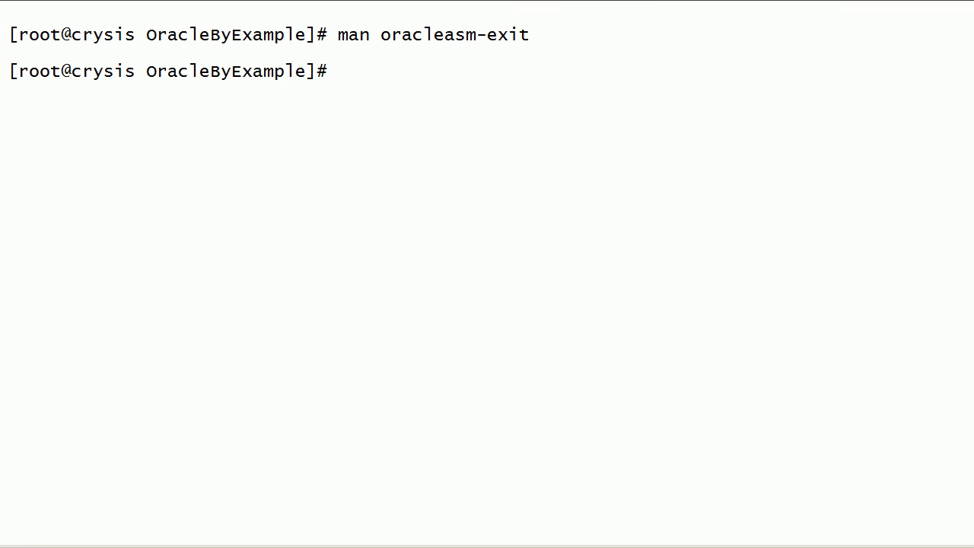
{"action": "type", "text": "orac"}
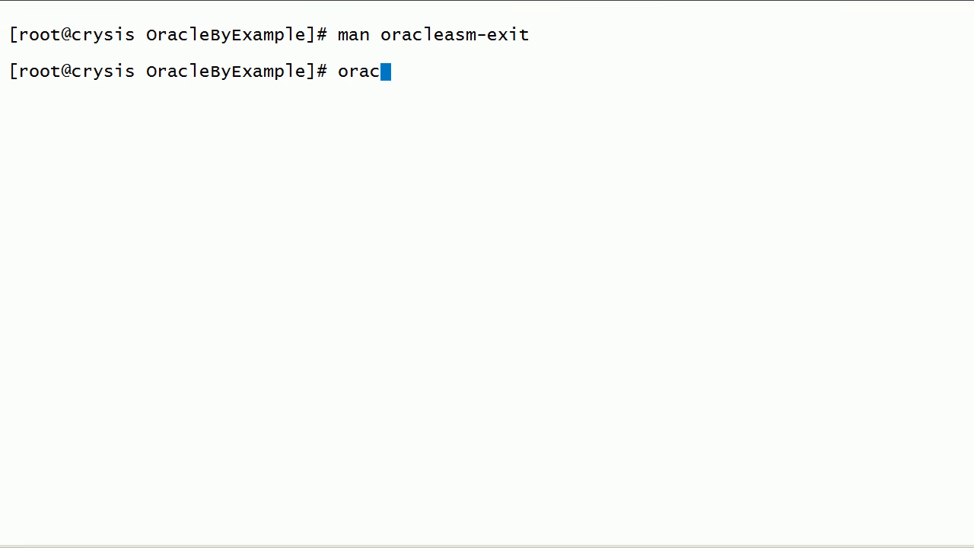
{"action": "type", "text": "leasm status"}
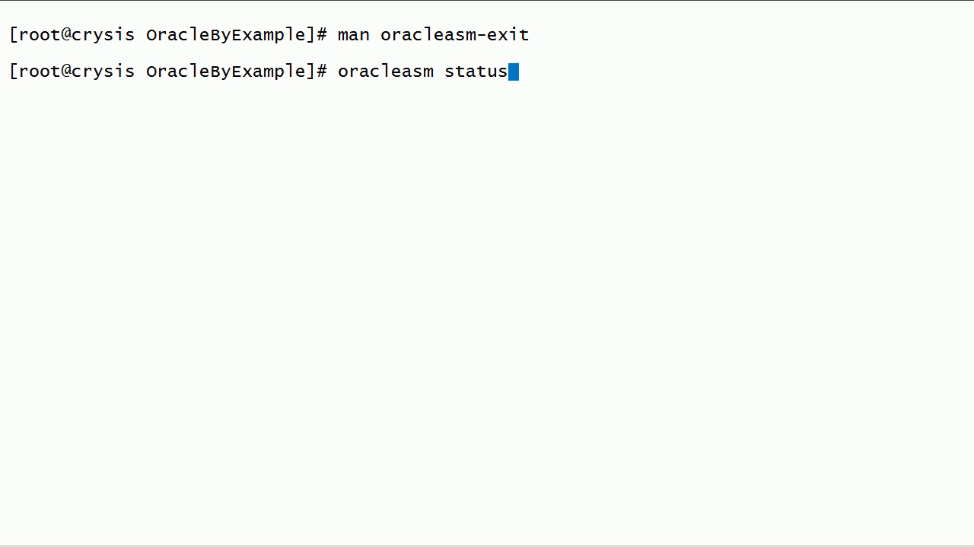
{"action": "key", "text": "Return"}
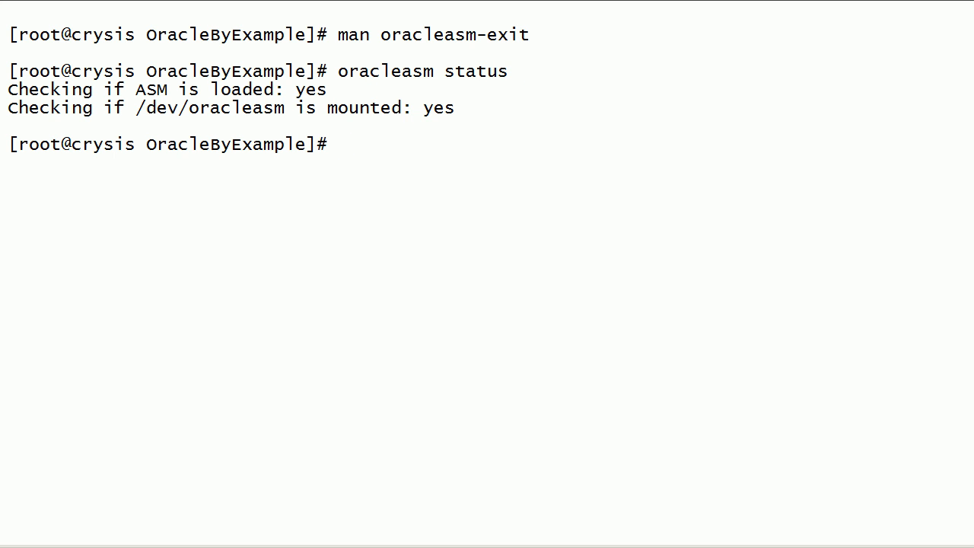
{"action": "left_click_drag", "start_coordinate": [8, 89], "coordinate": [455, 107]}
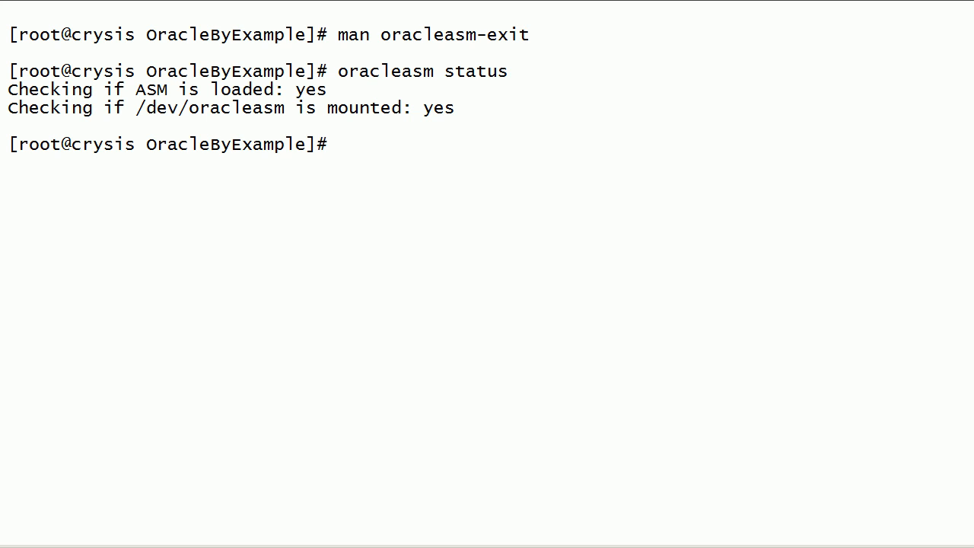
Run 'oracleasm exit' to unmount /dev/oracleasm and unload the oracleasm module.
{"action": "type", "text": "oracleasm ex"}
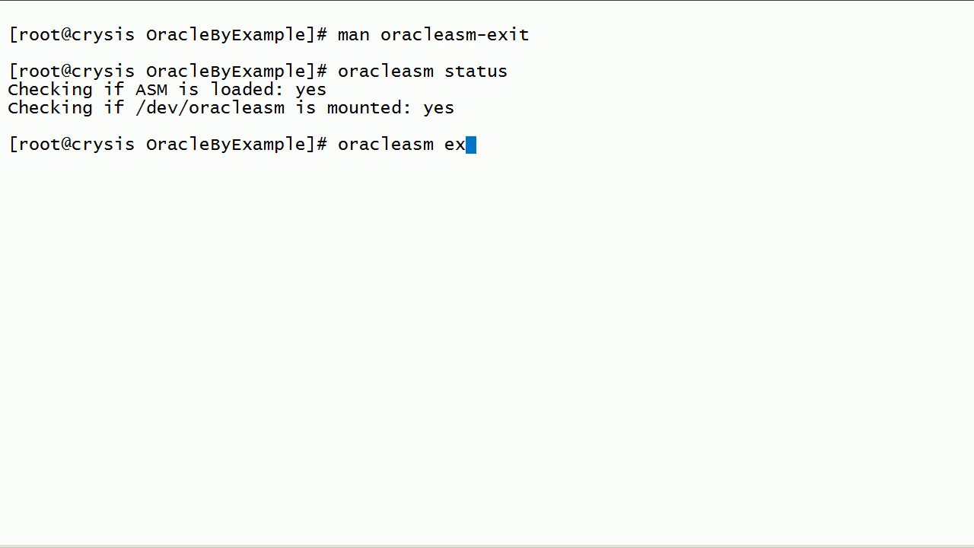
{"action": "type", "text": "it"}
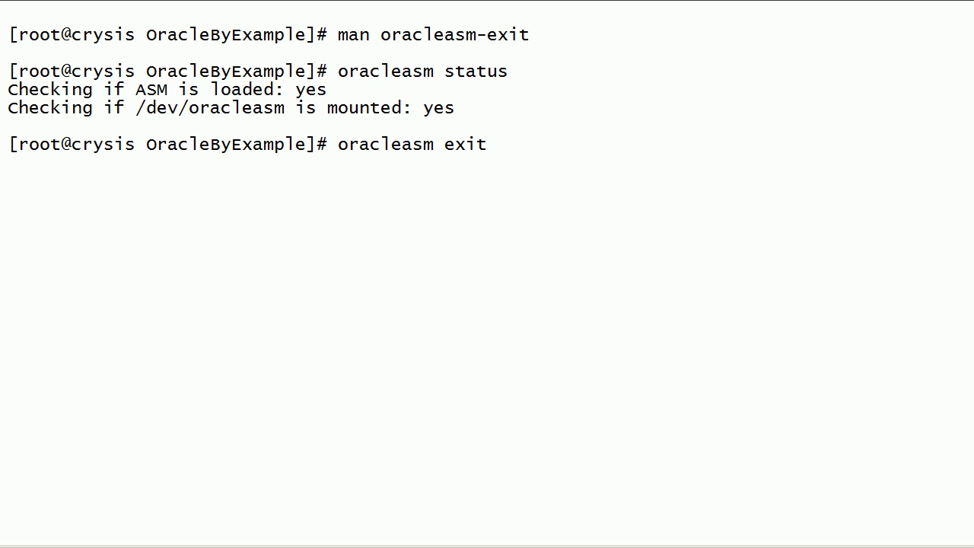
{"action": "key", "text": "Return"}
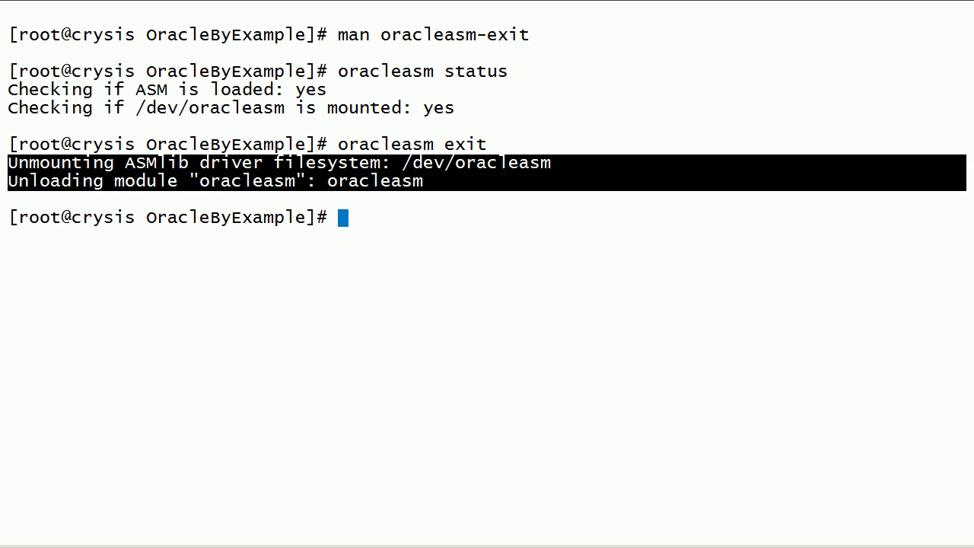
Run 'oracleasm status' again, showing ASM not loaded and /dev/oracleasm not mounted.
{"action": "type", "text": "oracl"}
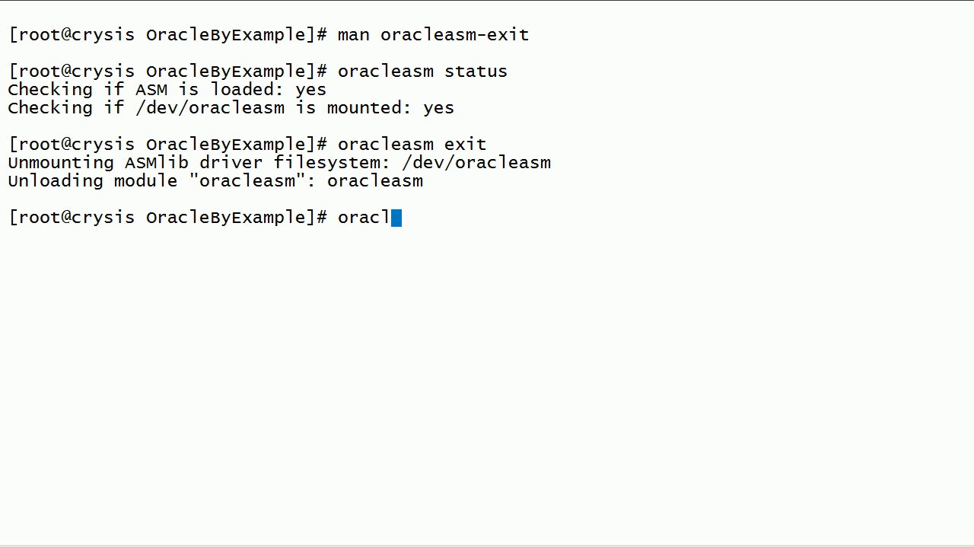
{"action": "key", "text": "Return"}
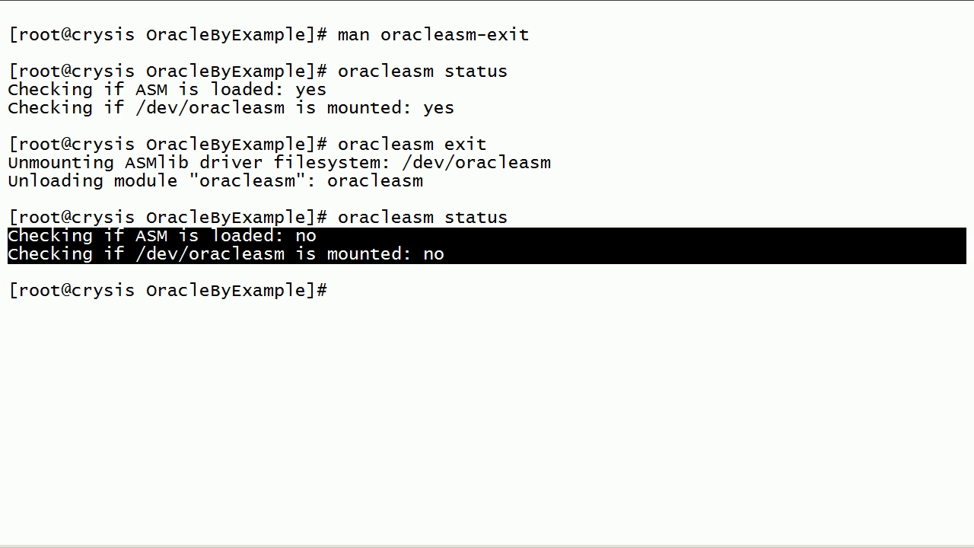
{"action": "type", "text": "oracl"}
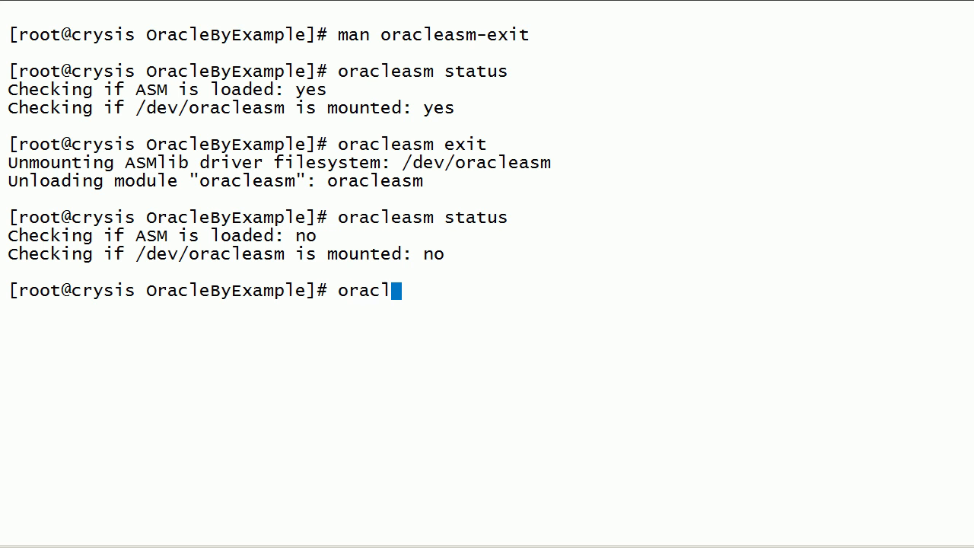
Run 'oracleasm init' to reload and mount the driver, then confirm with 'oracleasm status'.
{"action": "type", "text": "easm init"}
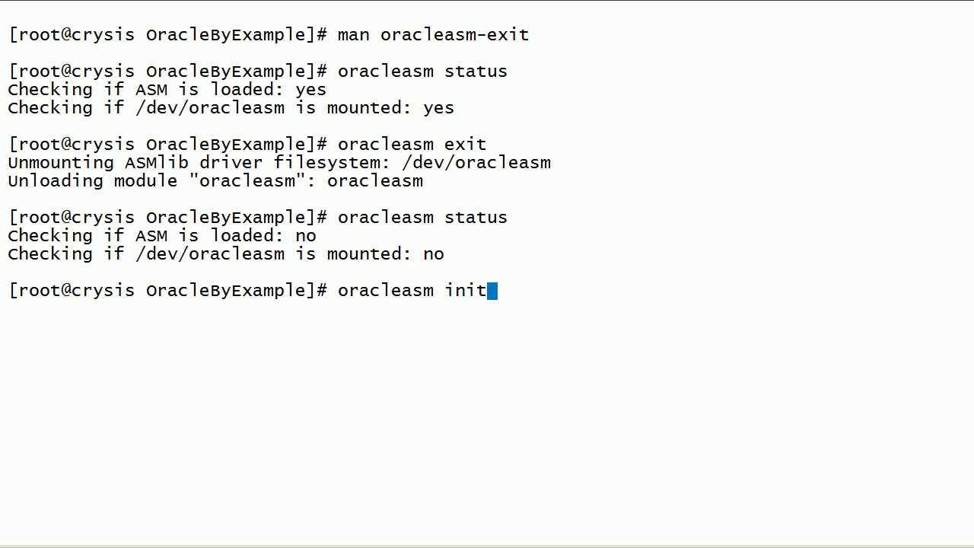
{"action": "key", "text": "Return"}
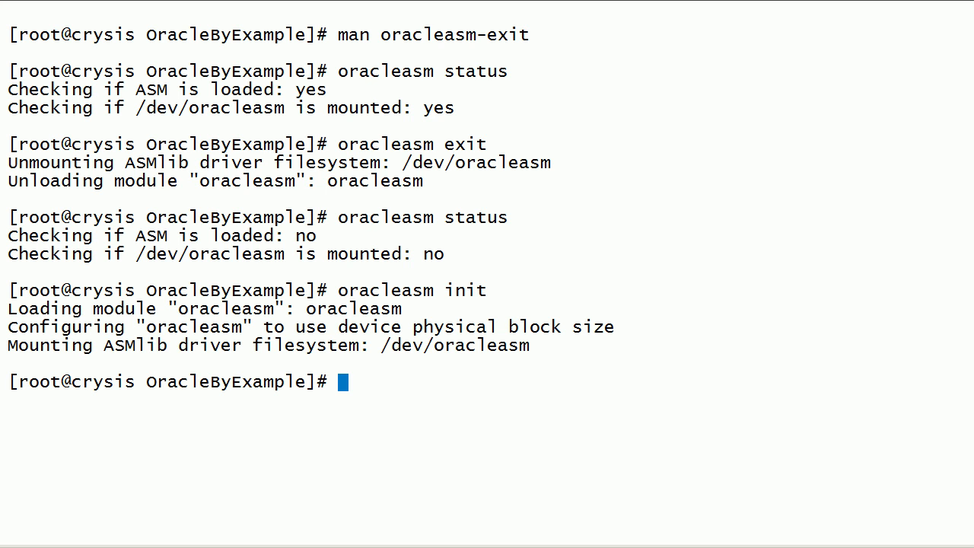
{"action": "type", "text": "ora"}
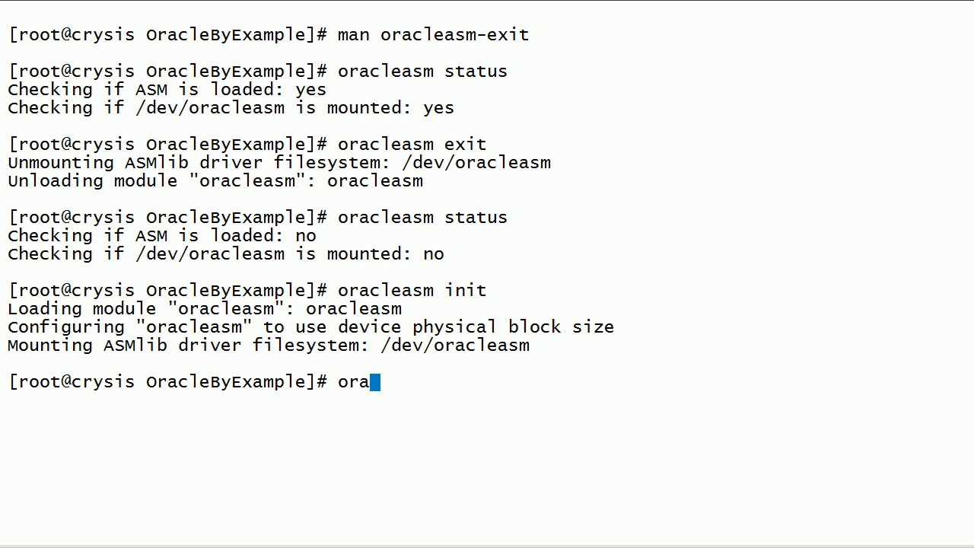
{"action": "type", "text": "cleasm status"}
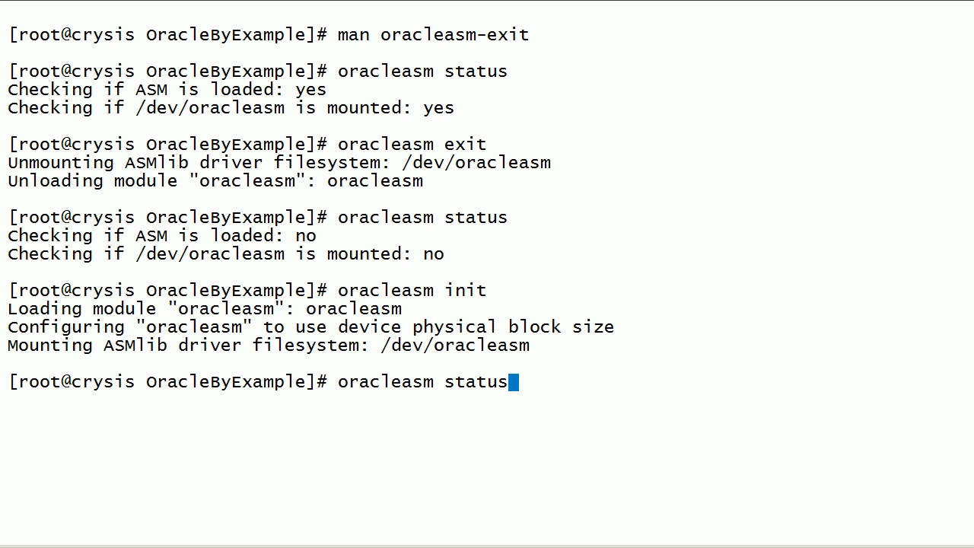
{"action": "key", "text": "Return"}
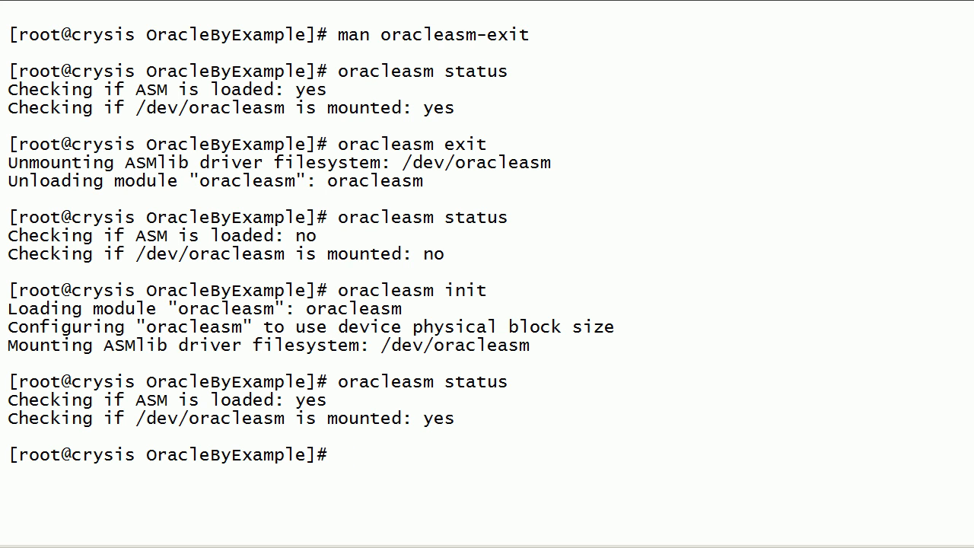
Run 'oracleasm scandisks' to instantiate ASM disks ASMDISK001 through ASMDISK007.
{"action": "type", "text": "oracleasm"}
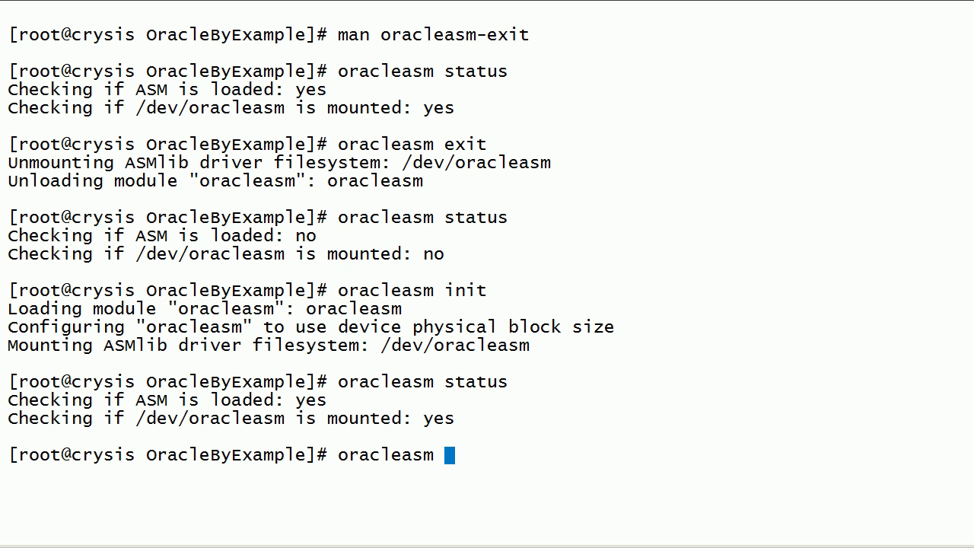
{"action": "type", "text": "scandisks"}
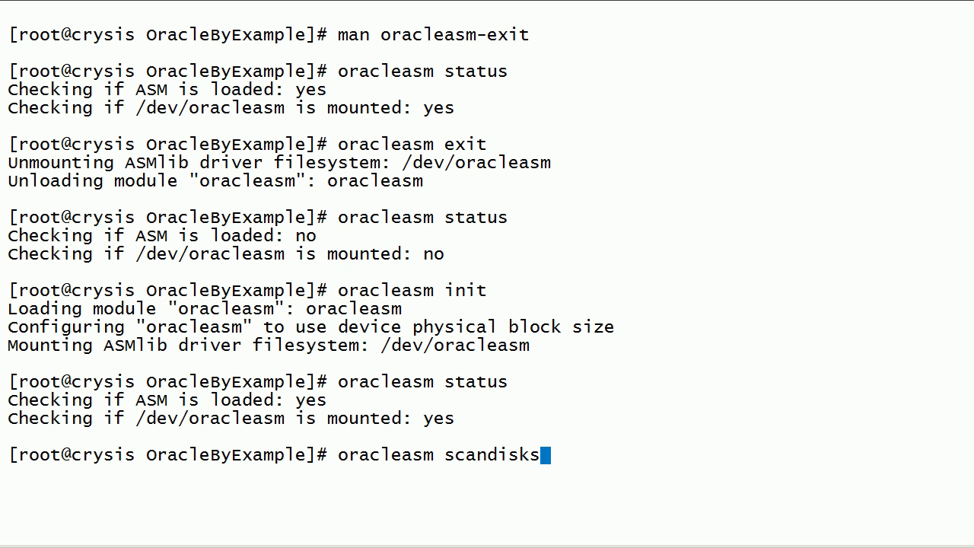
{"action": "key", "text": "Return"}
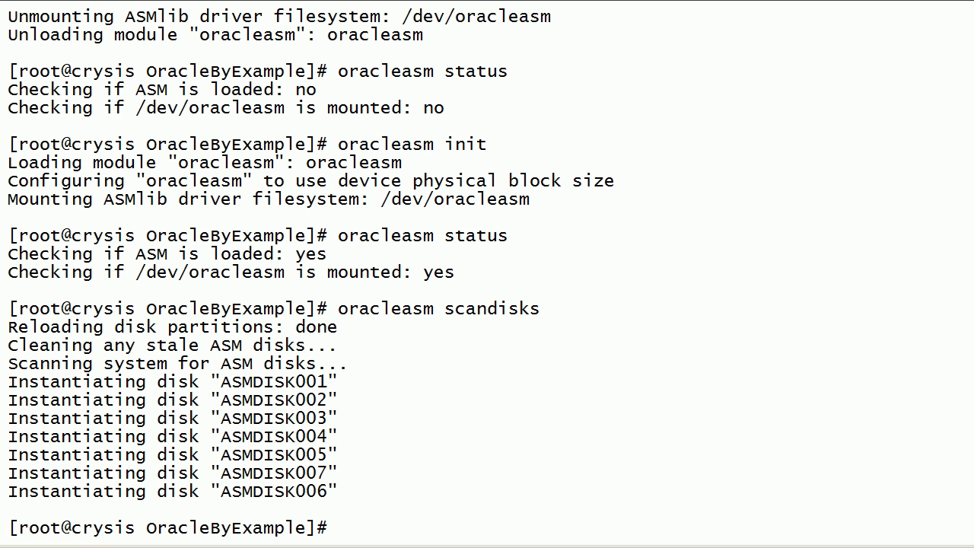